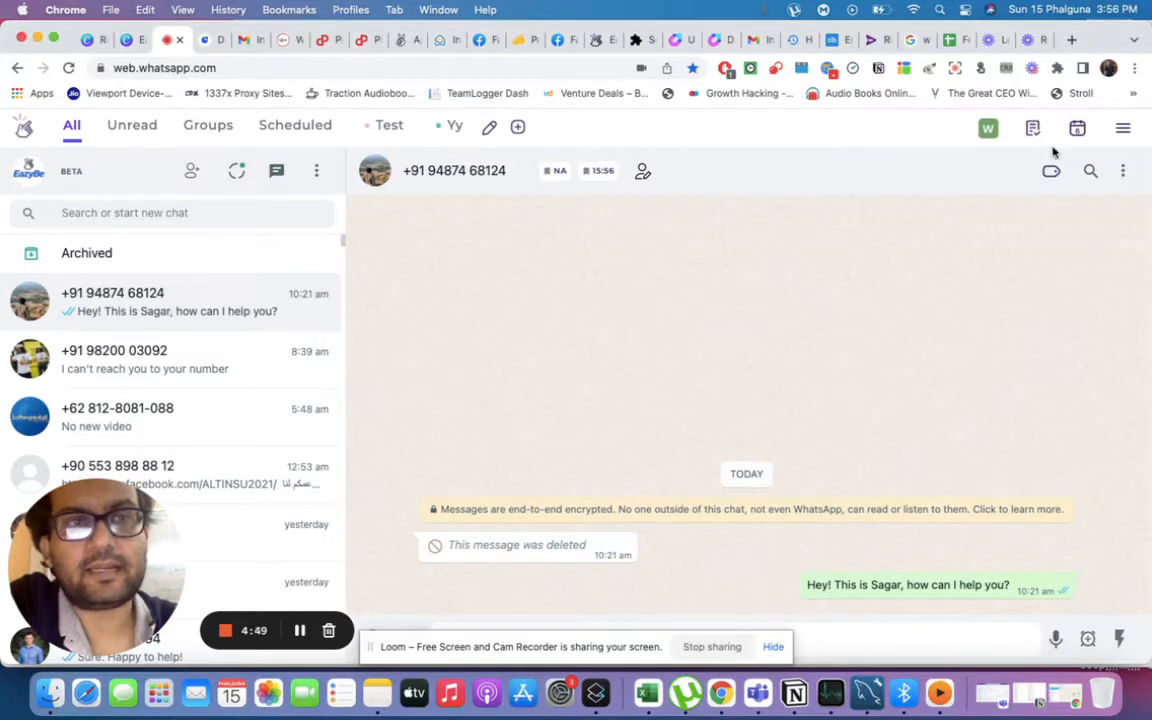
pyautogui.moveTo(1038, 108)
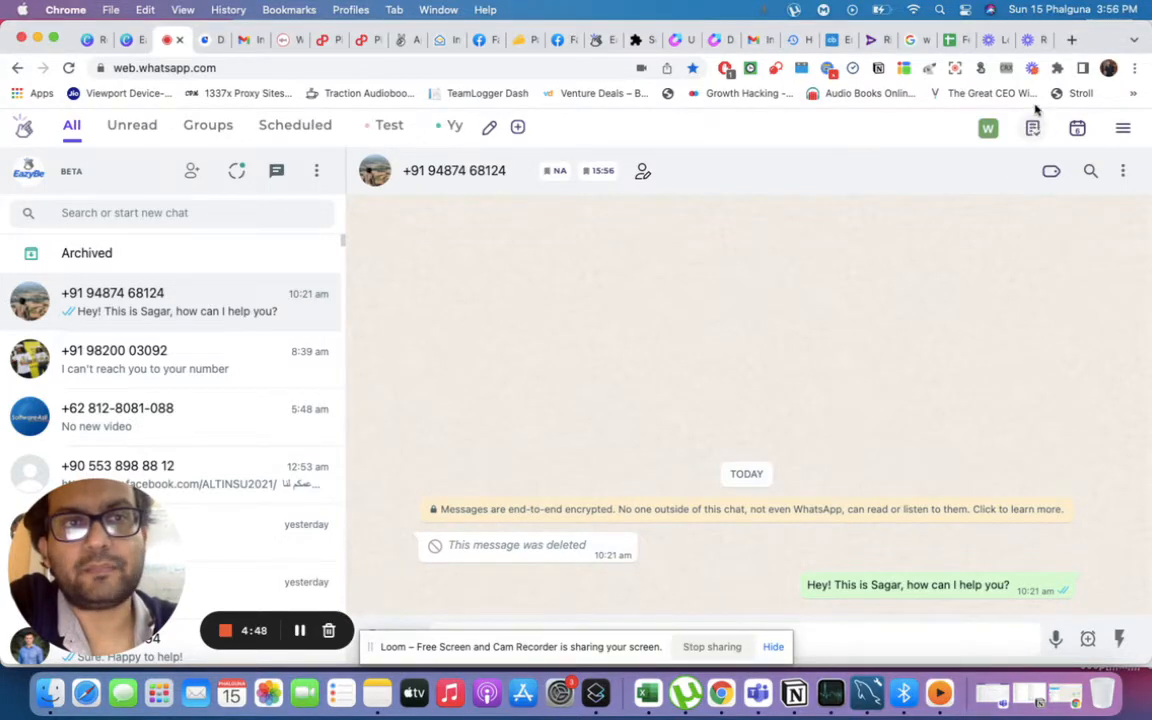
# - Write the note 'This is a sample Notes' in this chat's Notes panel
pyautogui.click(1032, 128)
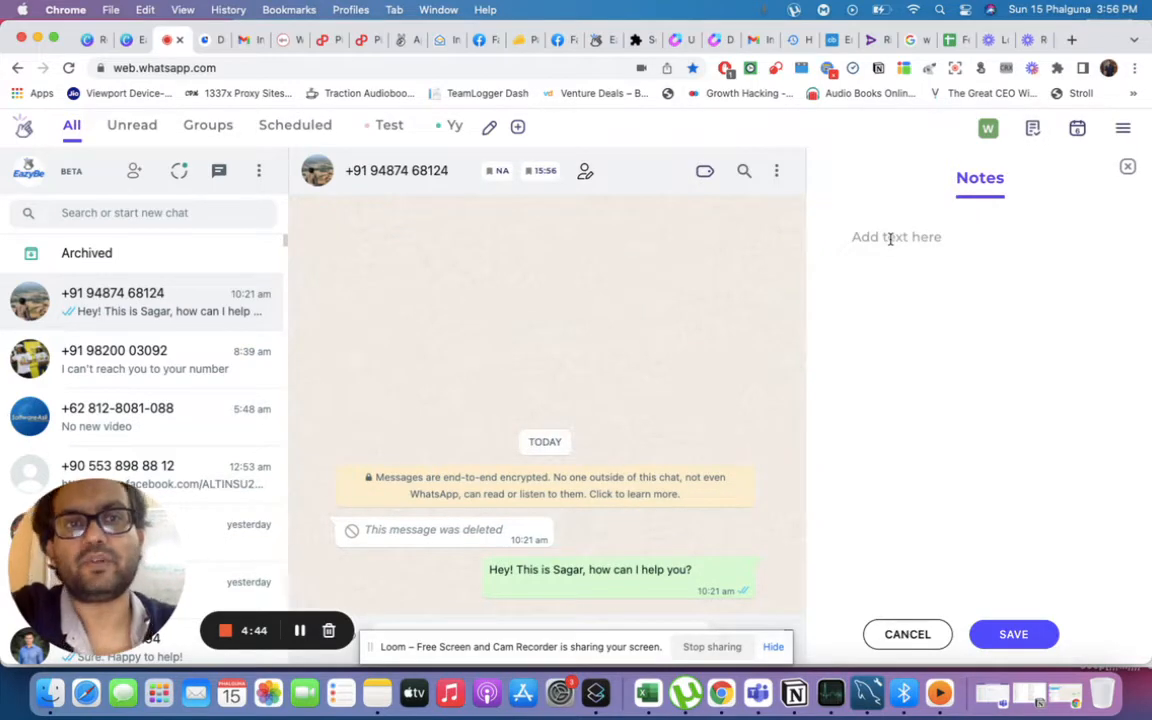
pyautogui.click(896, 236)
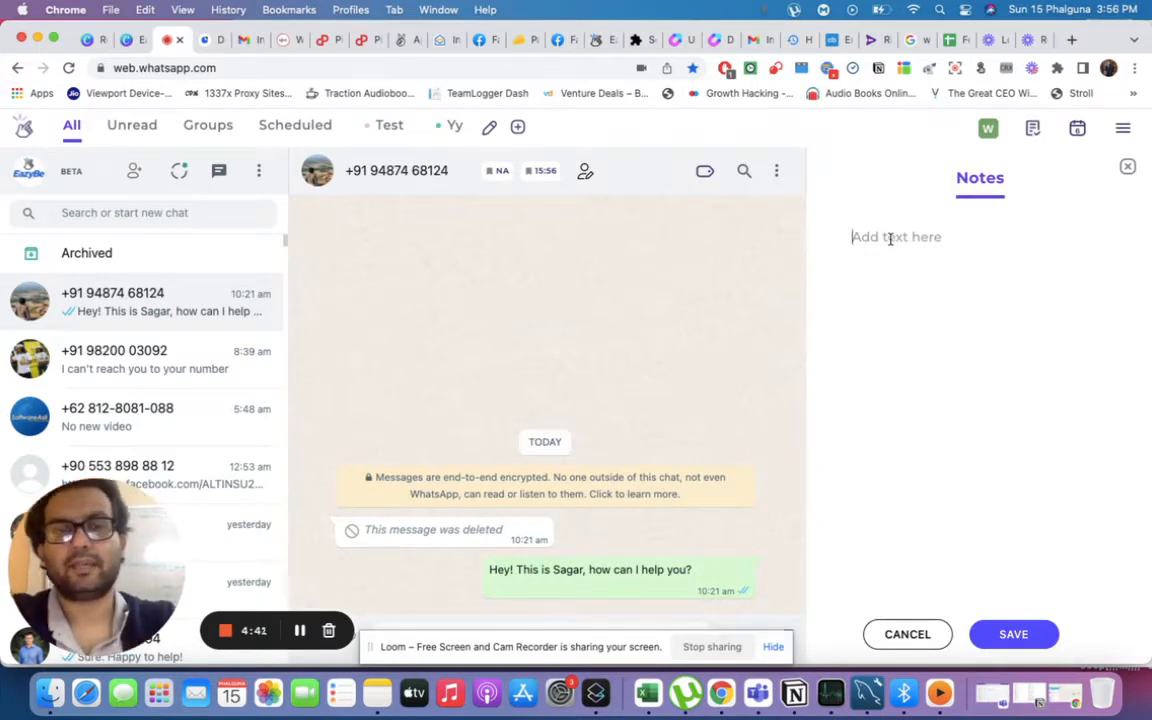
pyautogui.write('This is')
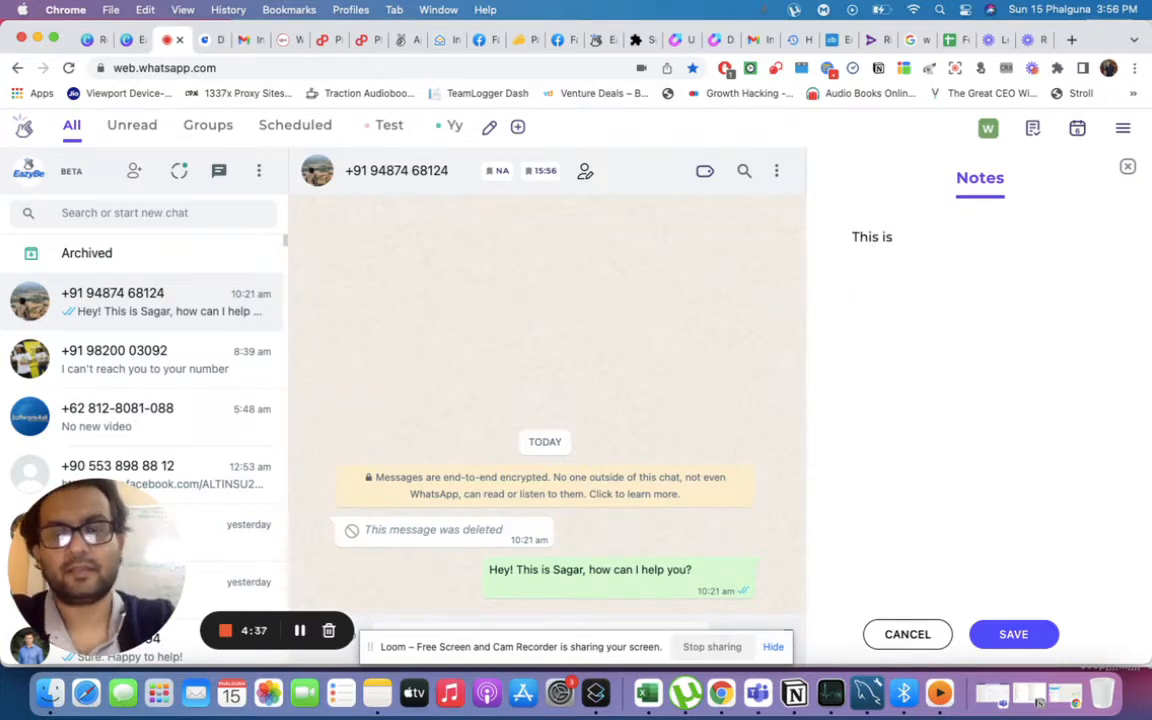
pyautogui.write('a sample Notes')
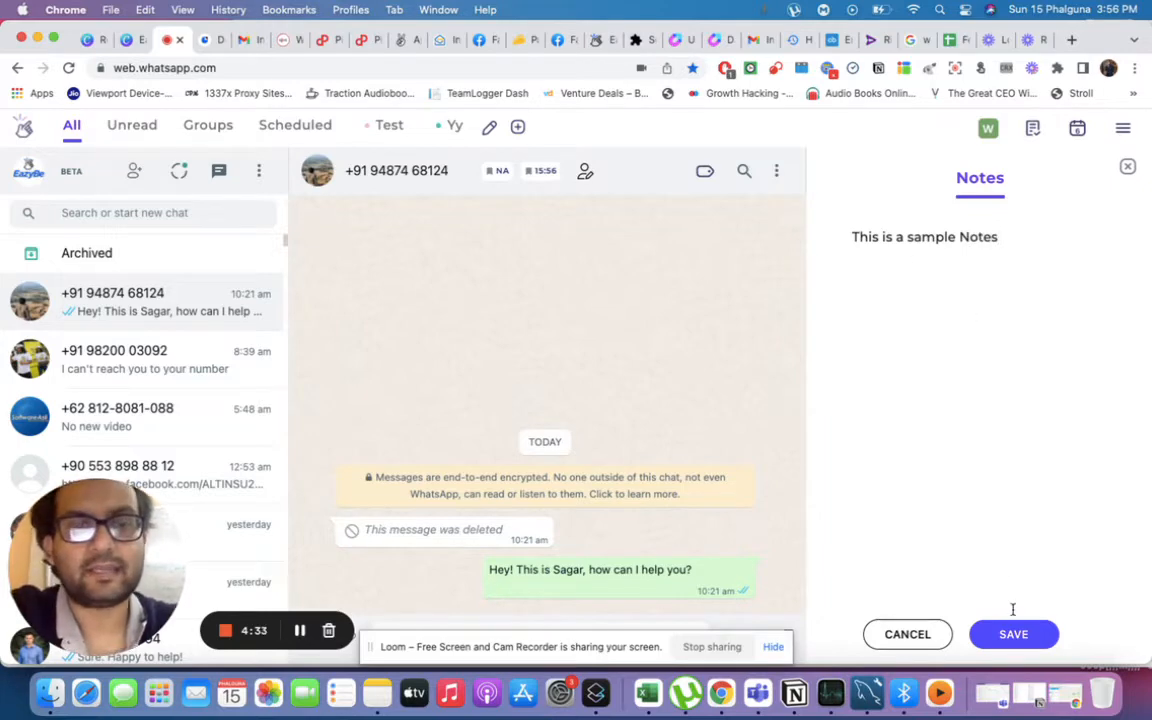
# - Save the sample note, returning to the open chat
pyautogui.click(1128, 168)
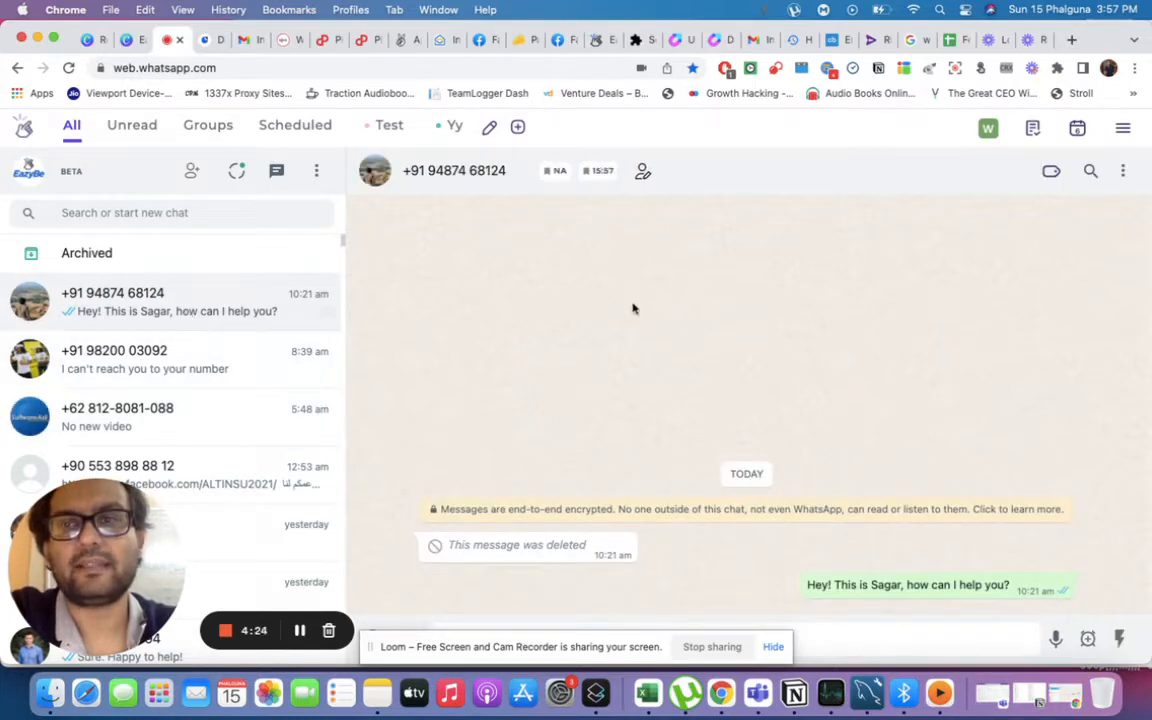
pyautogui.click(1032, 128)
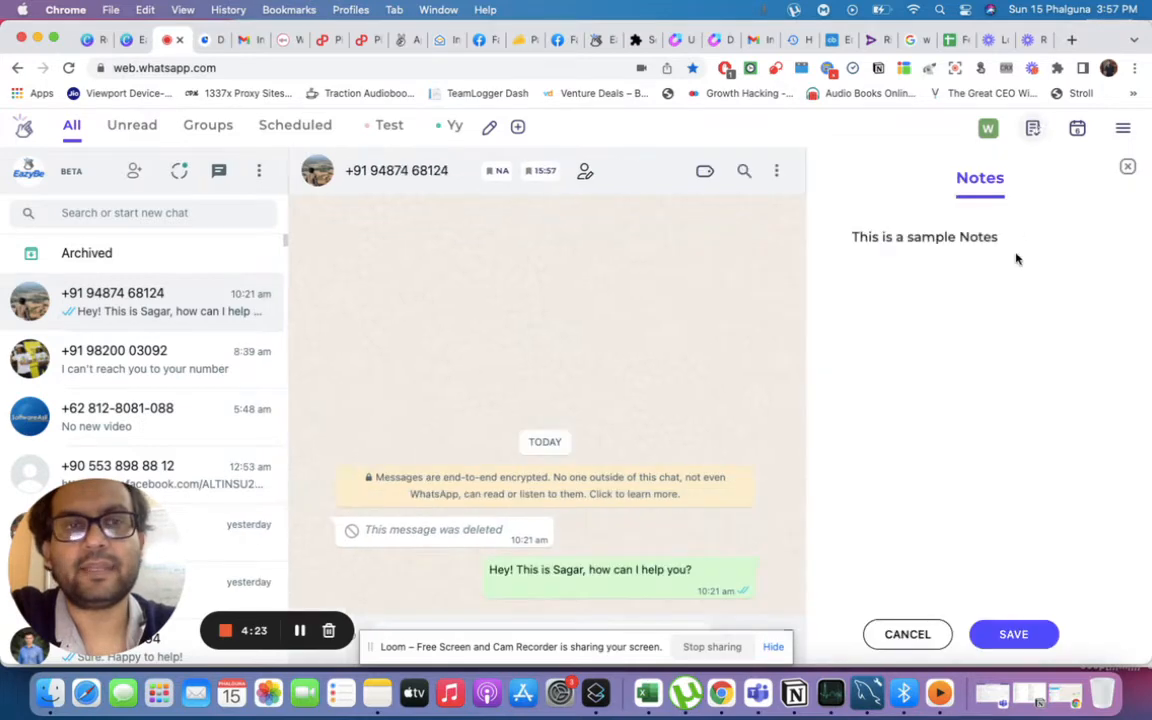
pyautogui.moveTo(992, 524)
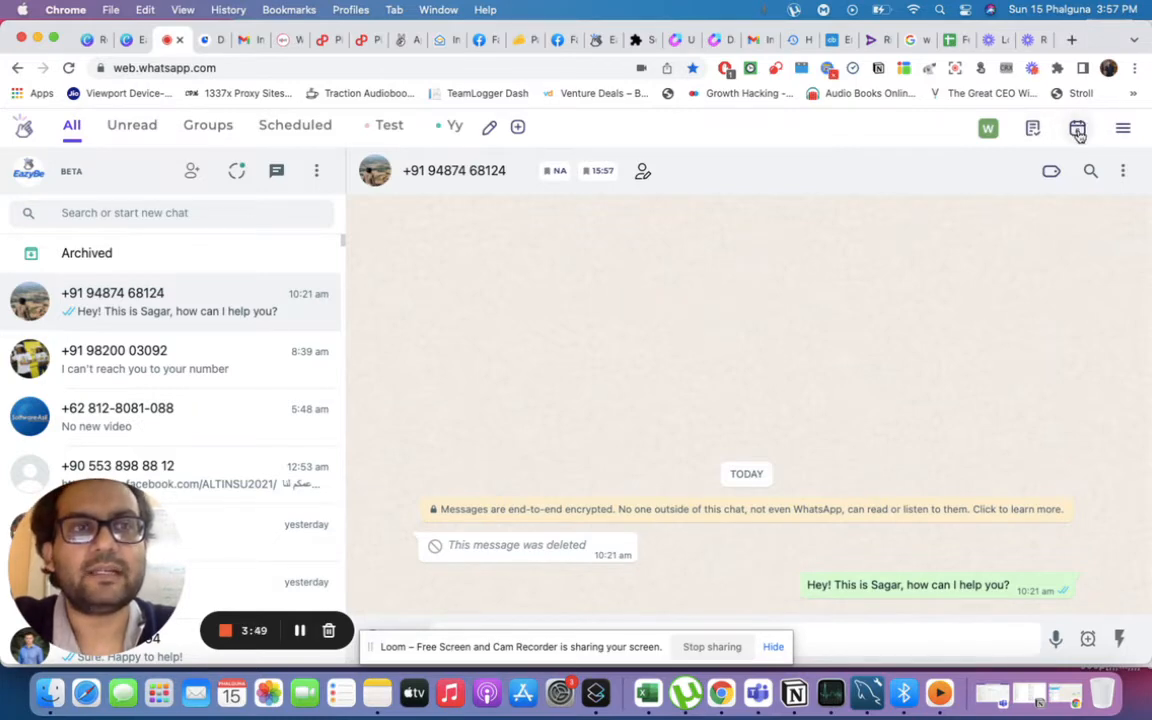
pyautogui.click(1076, 128)
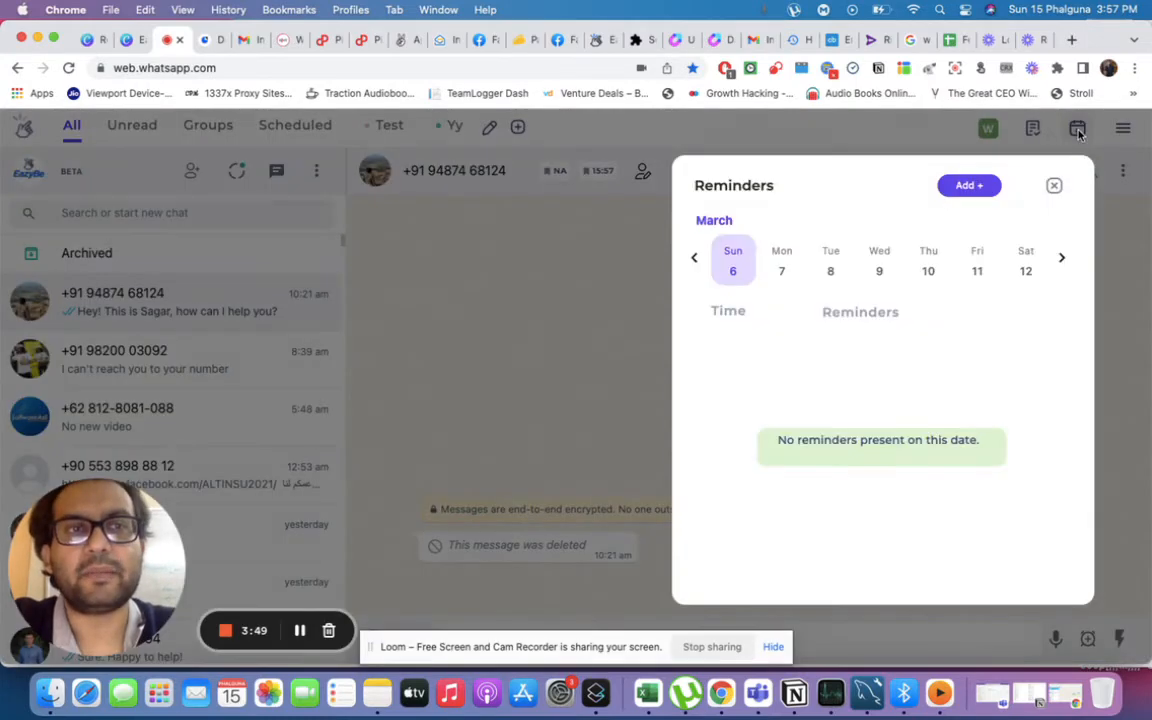
pyautogui.moveTo(1092, 388)
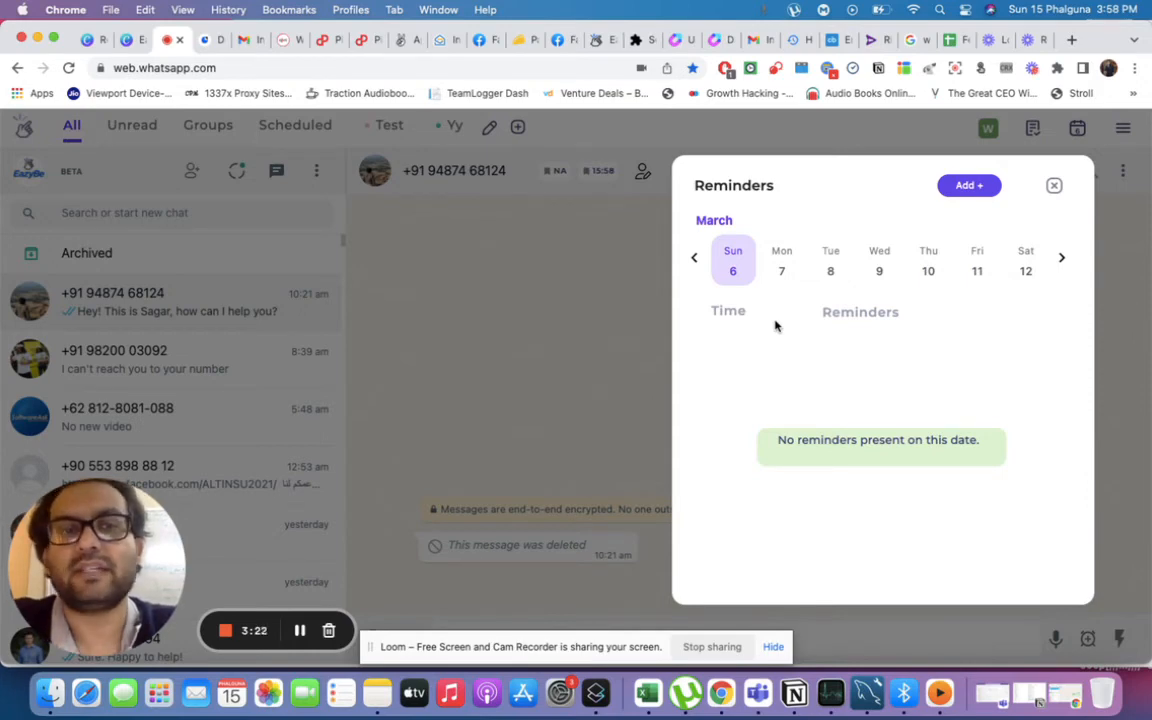
pyautogui.moveTo(902, 272)
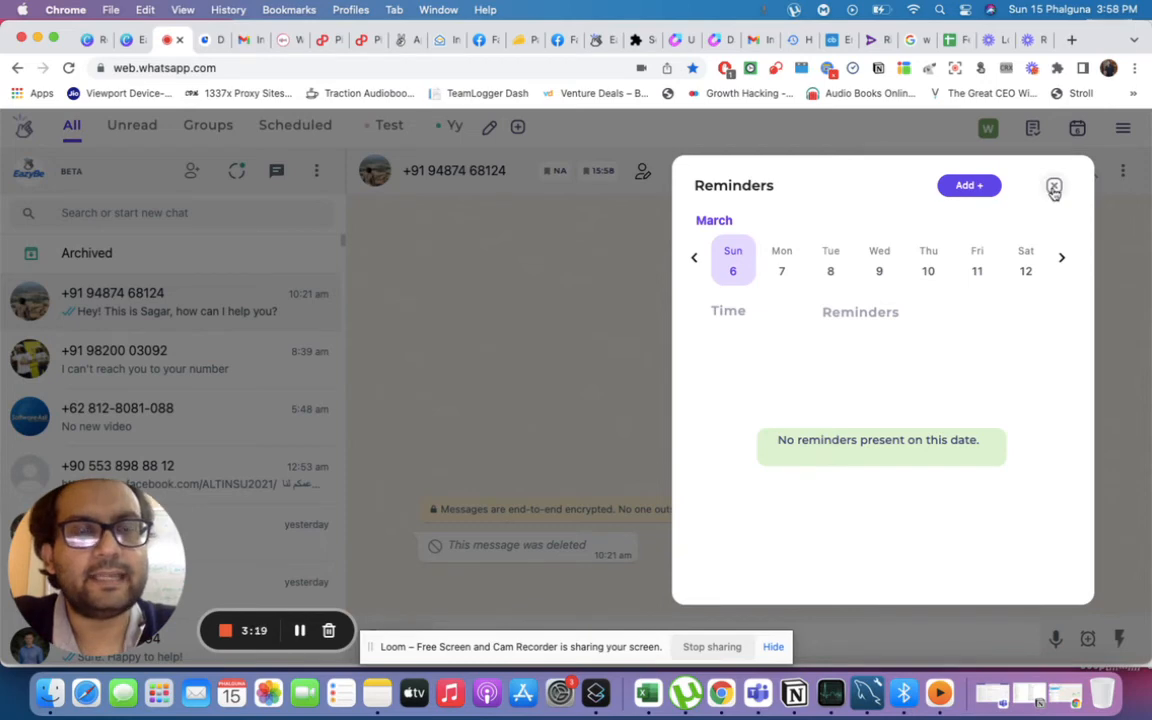
pyautogui.click(1052, 188)
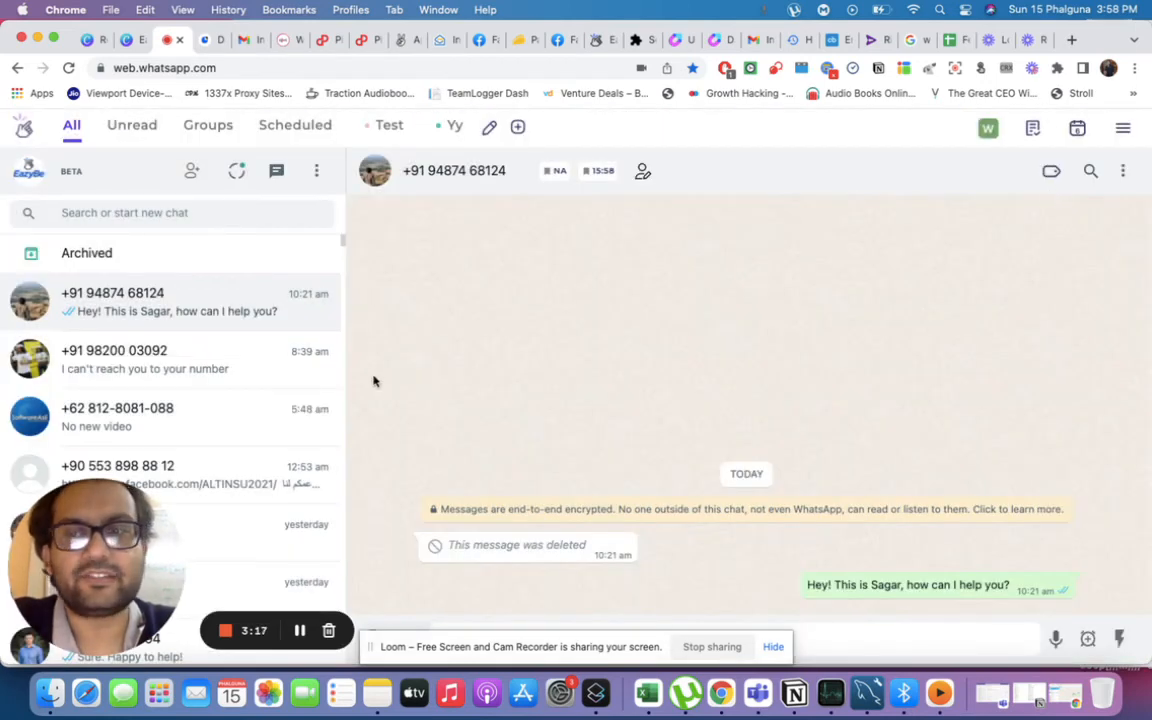